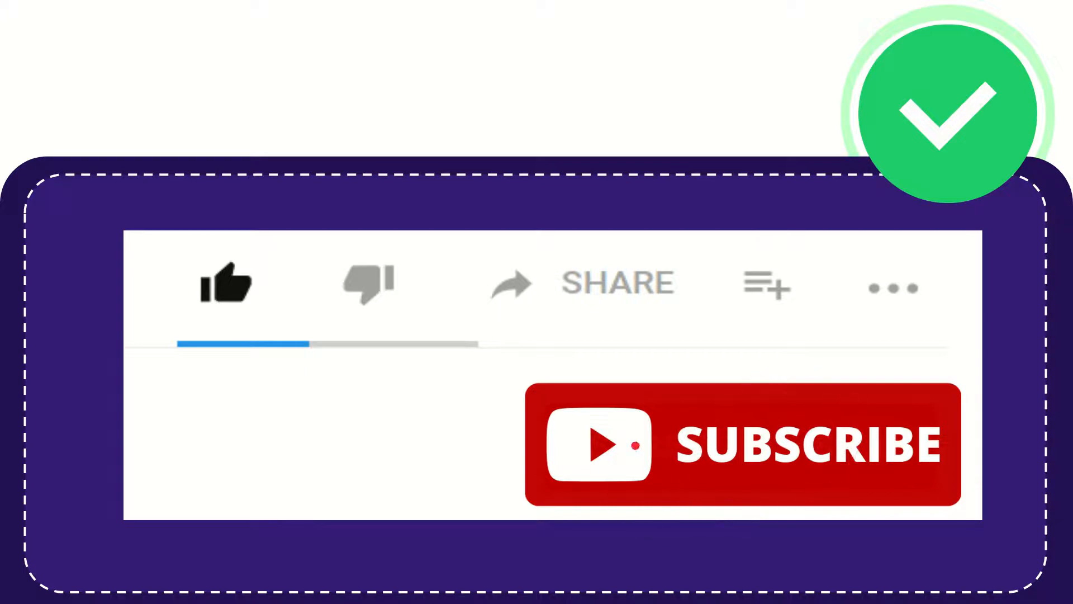
{"action": "left_click", "coordinate": [228, 289]}
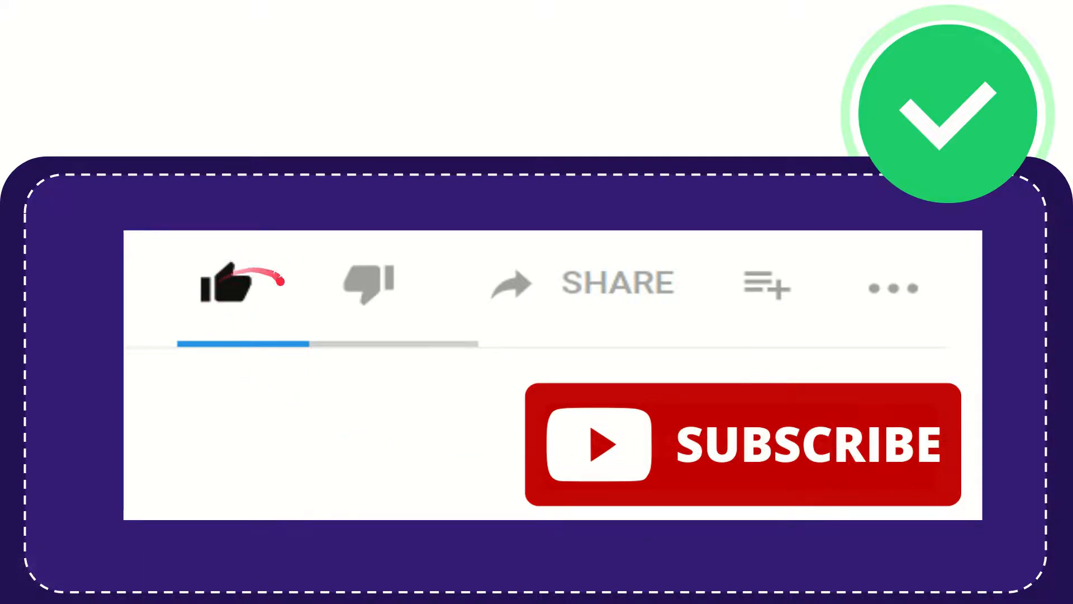